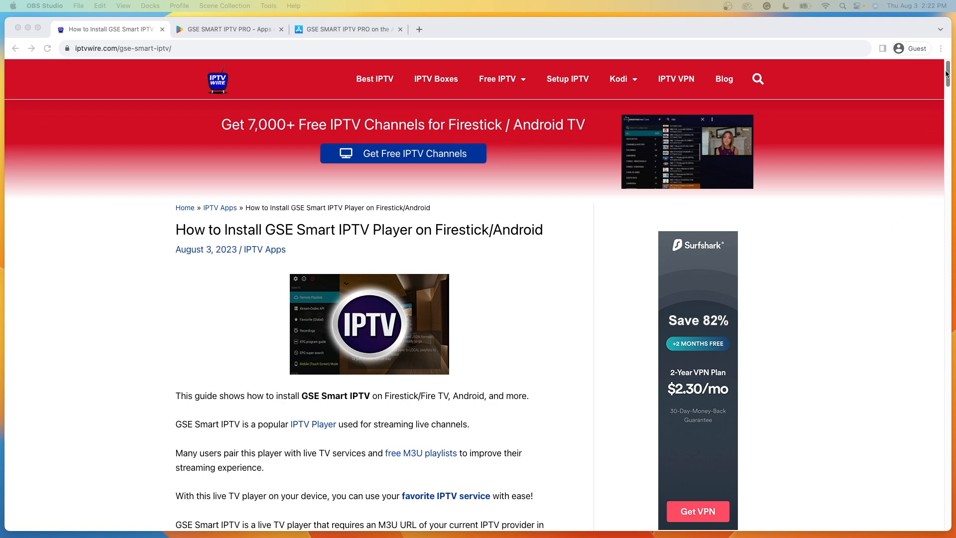
Switch to the Chrome tab showing droidvision's GSE SMART IPTV PRO listing at $2.49.
scroll("down", 3)
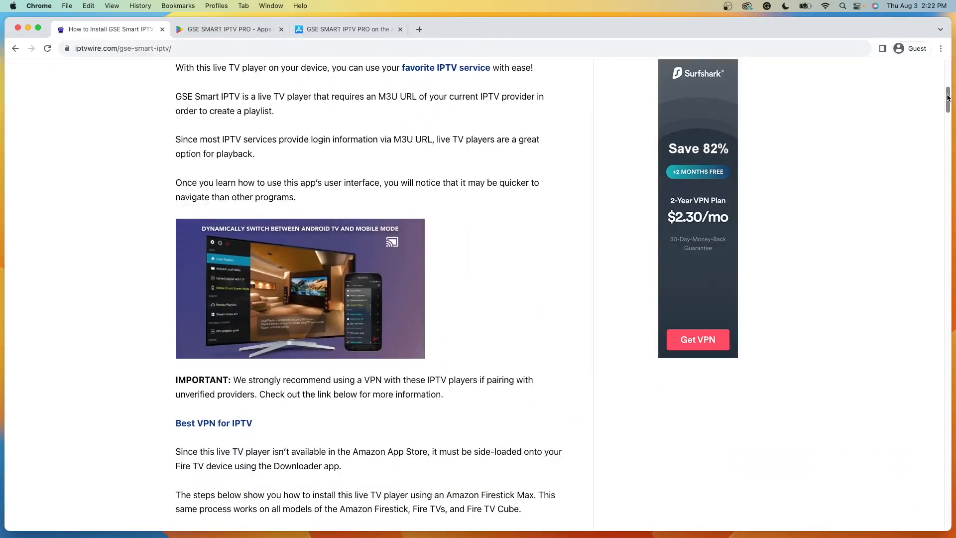
scroll("down", 3)
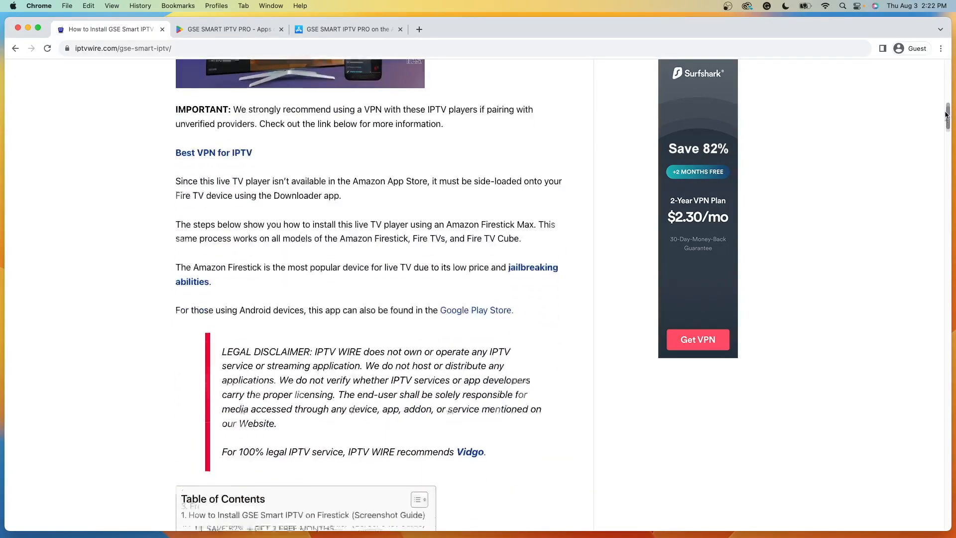
scroll("down", 3)
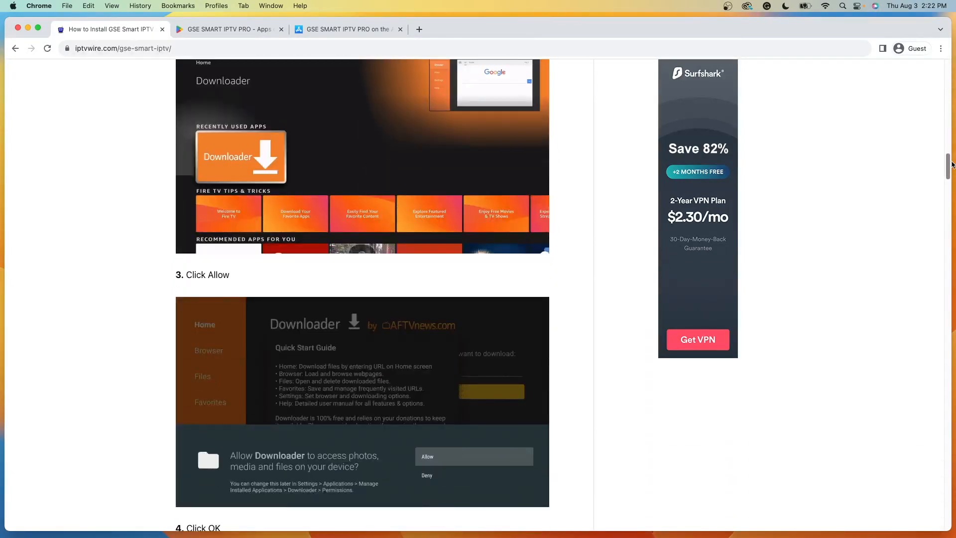
scroll("down", 3)
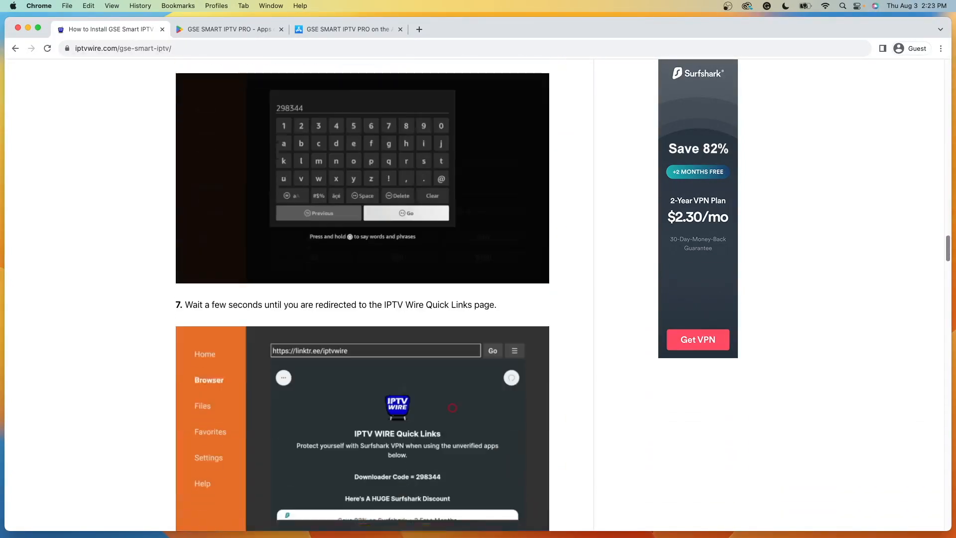
scroll("down", 3)
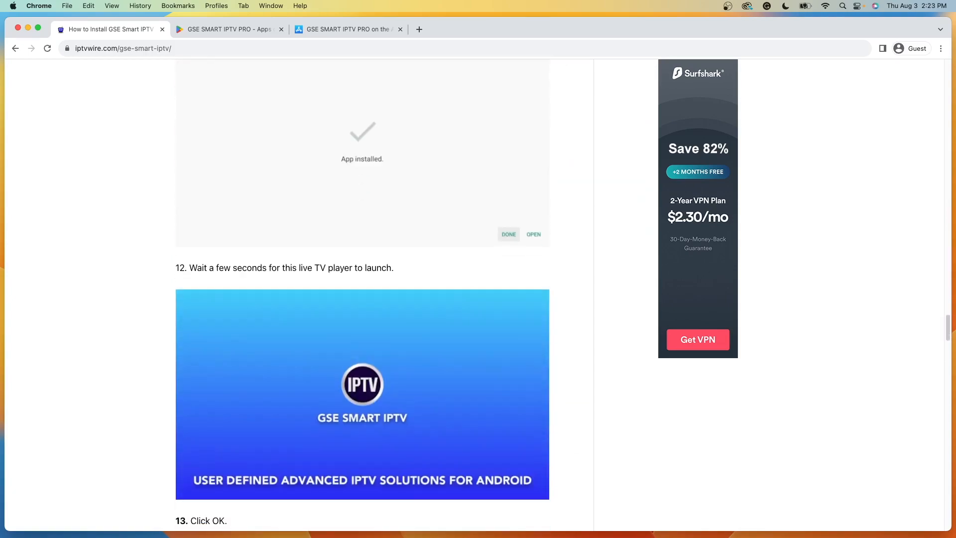
scroll("down", 3)
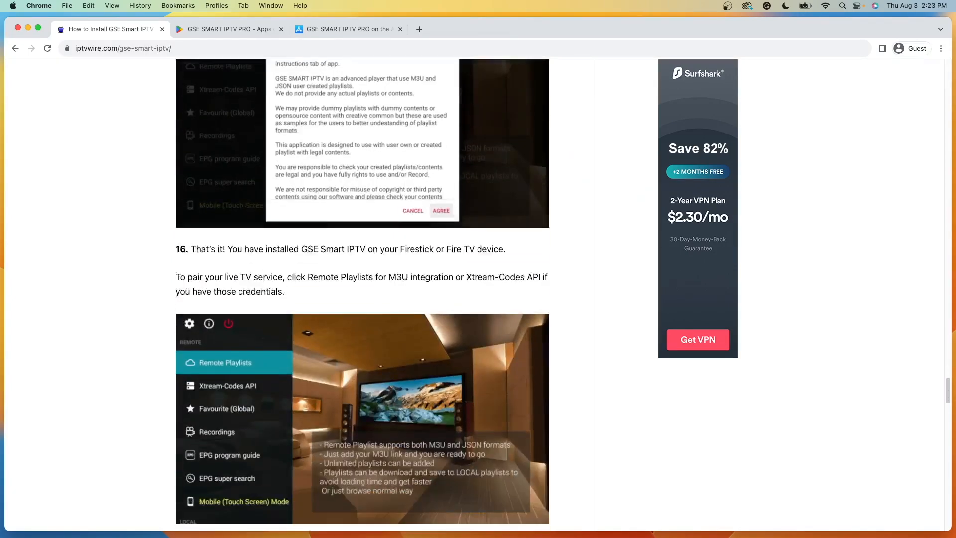
scroll("down", 3)
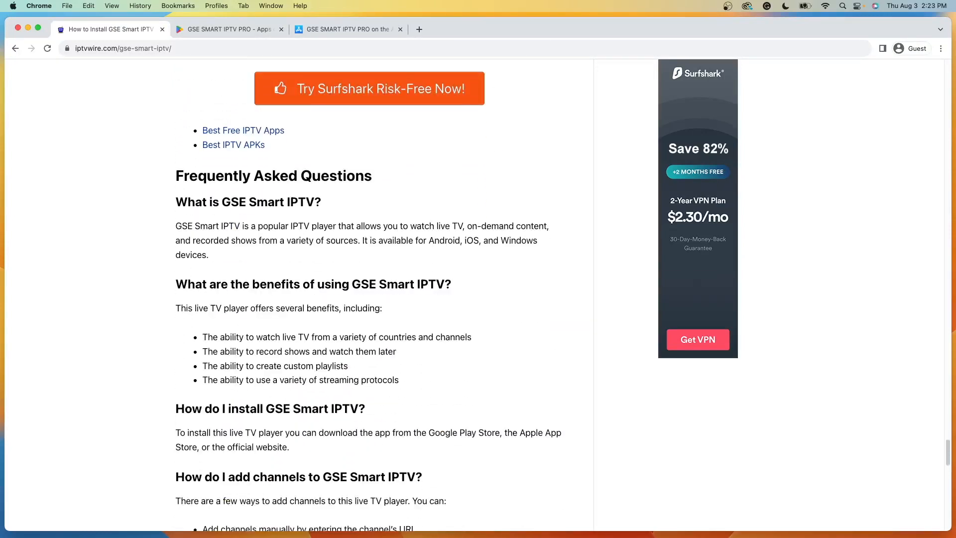
scroll("up", 3)
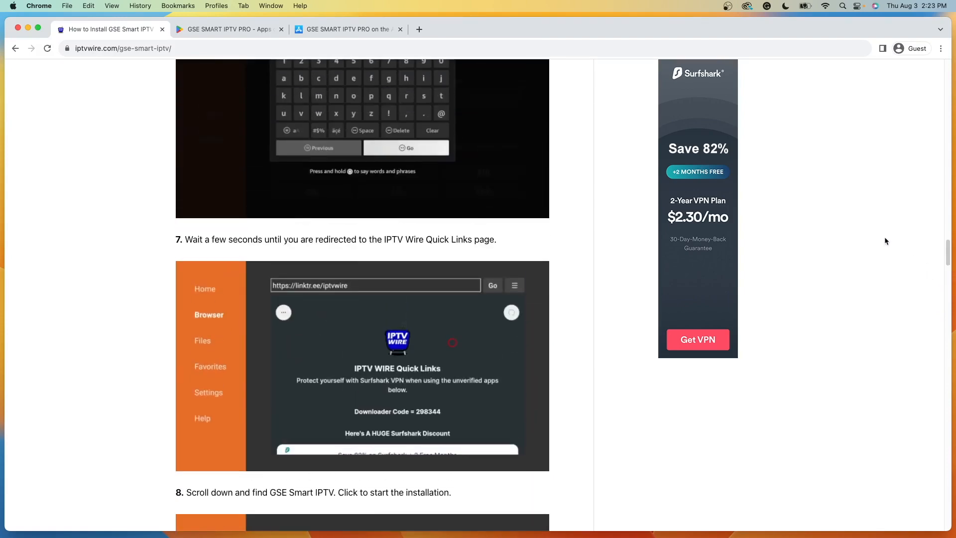
left_click(228, 29)
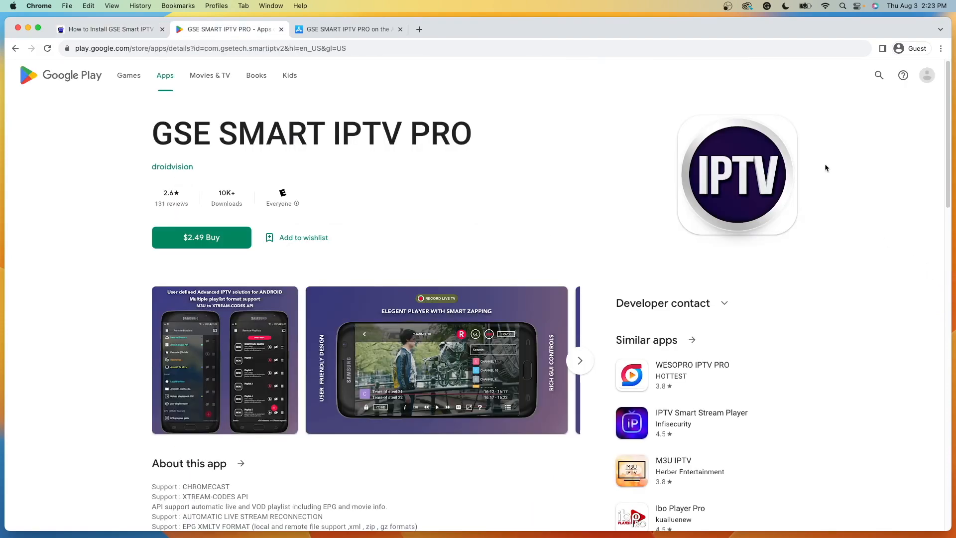
mouse_move(933, 160)
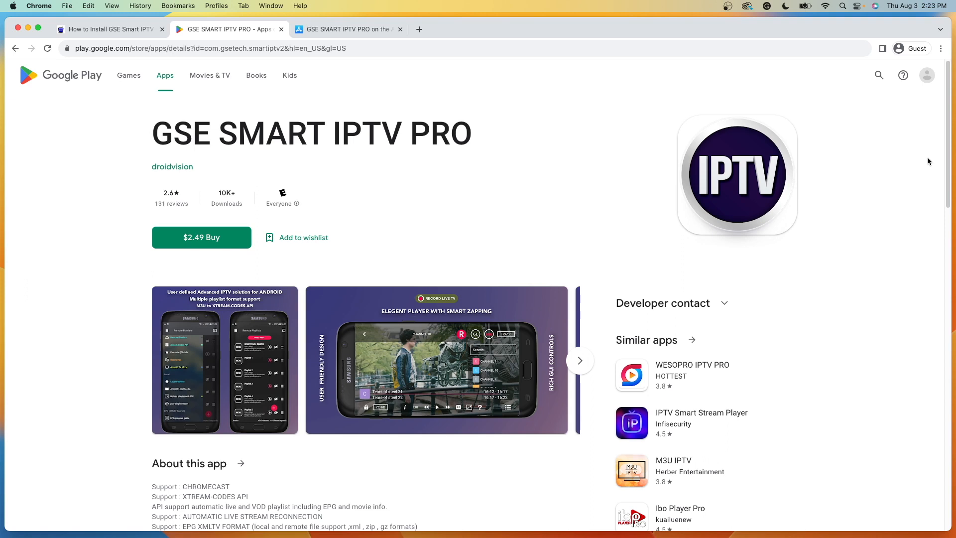
mouse_move(244, 202)
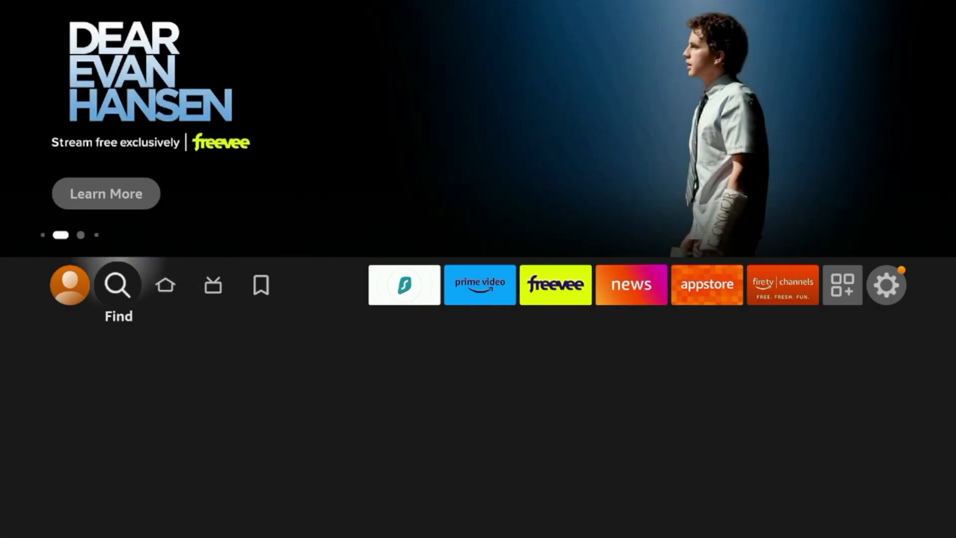
Search the Fire TV for 'Down' and download the Downloader app.
left_click(118, 284)
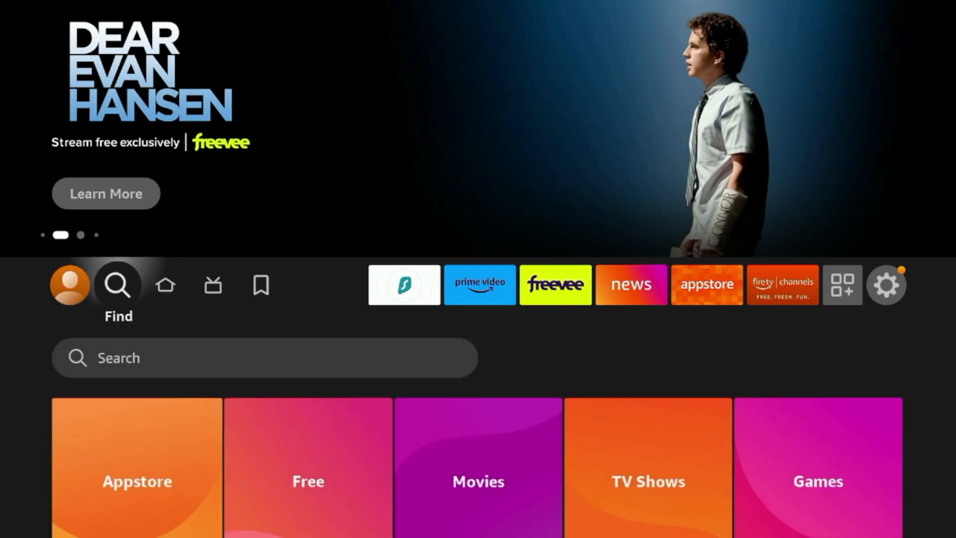
scroll("down", 3)
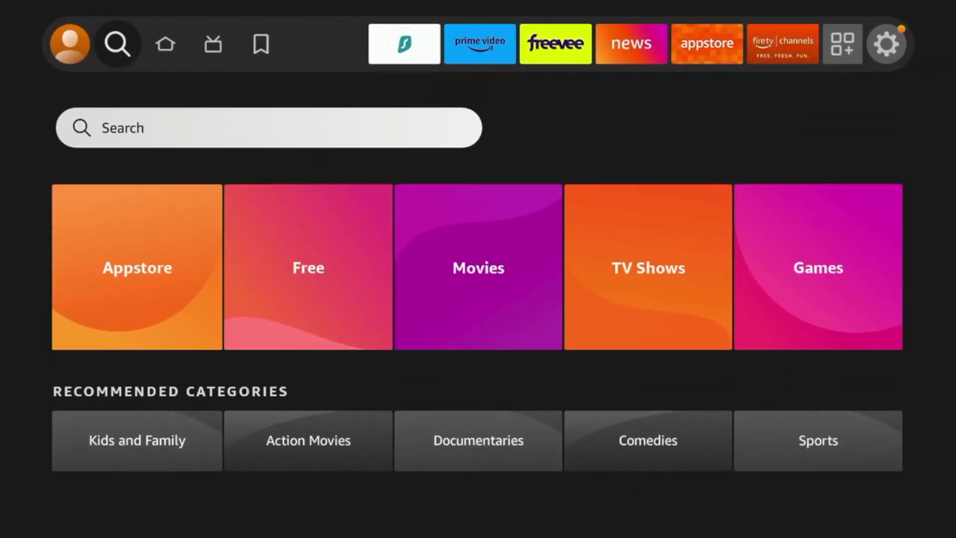
left_click(118, 43)
type("Down")
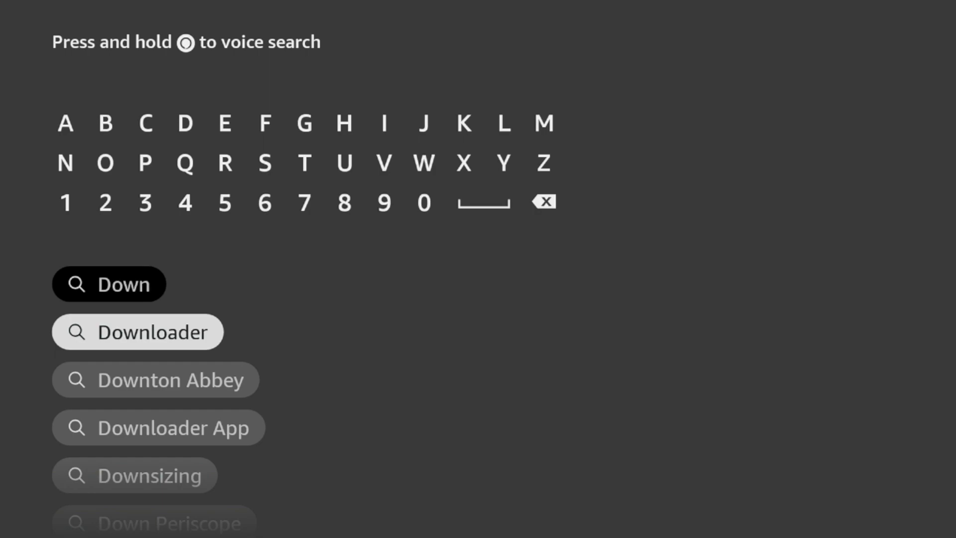
left_click(137, 332)
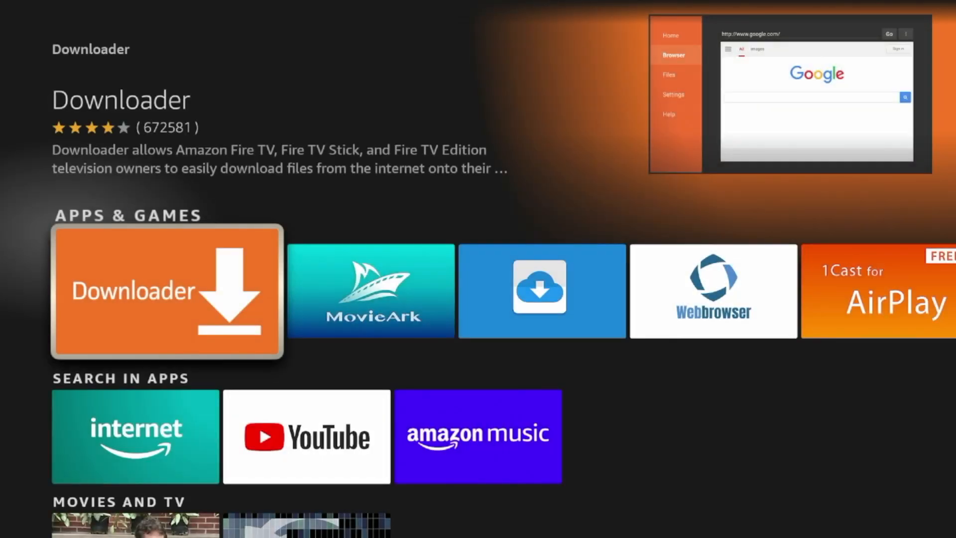
left_click(166, 292)
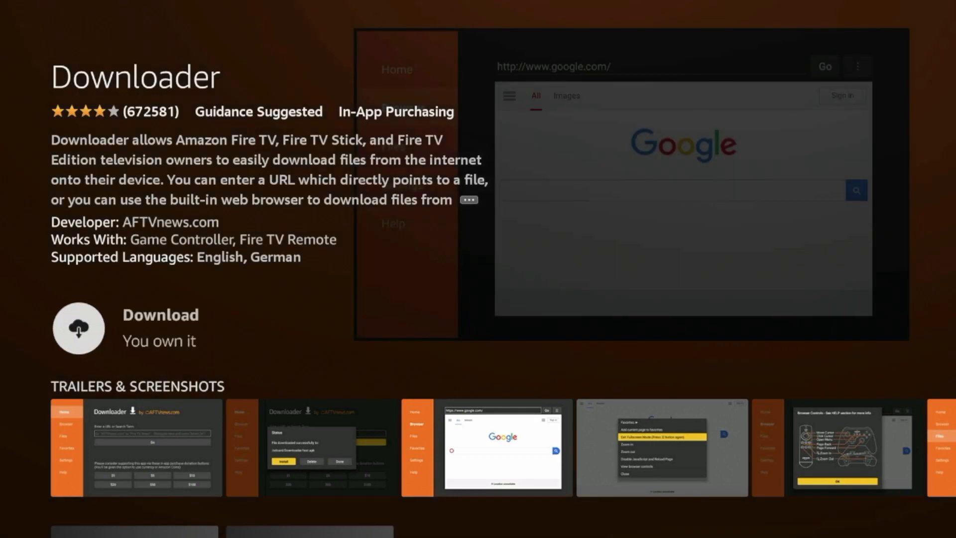
left_click(79, 327)
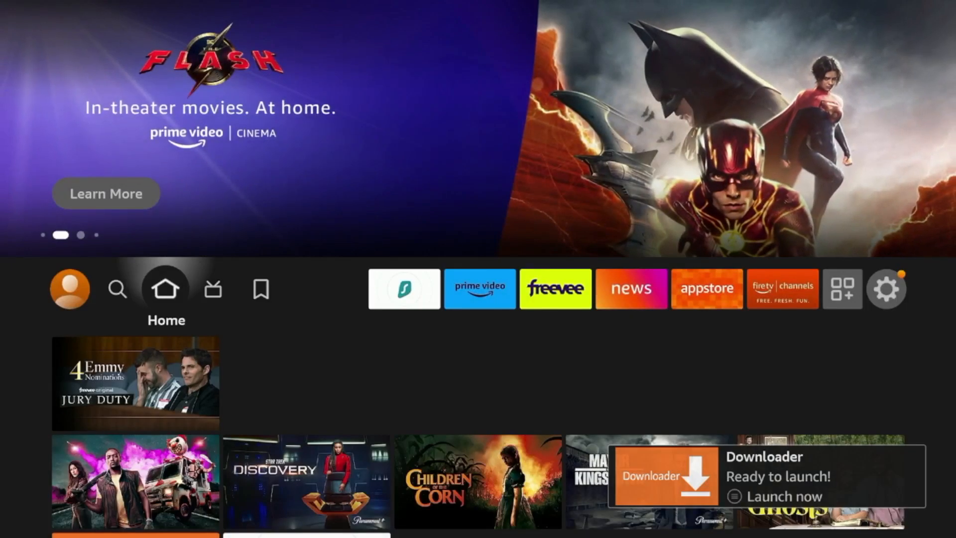
Confirm developer mode under My Fire TV > About and let Downloader install unknown apps.
left_click(886, 288)
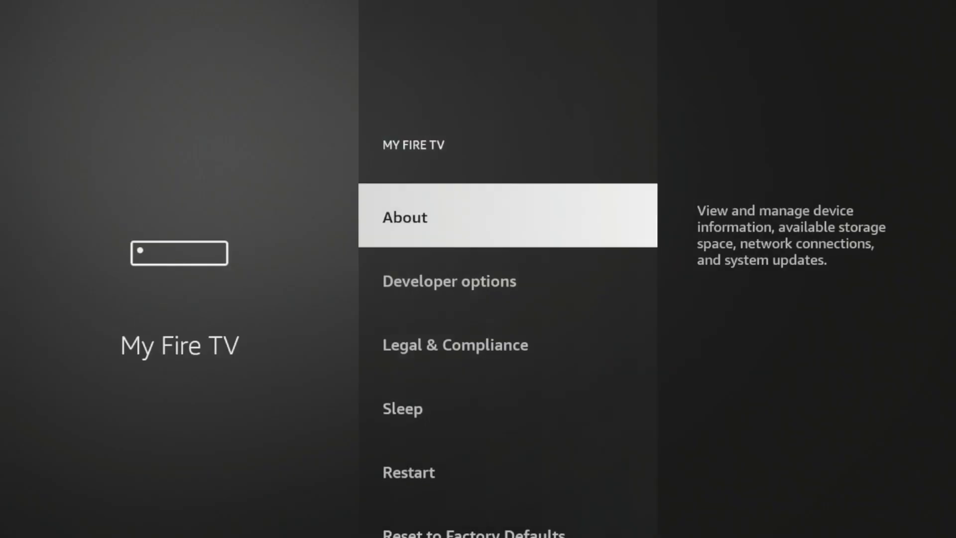
left_click(404, 217)
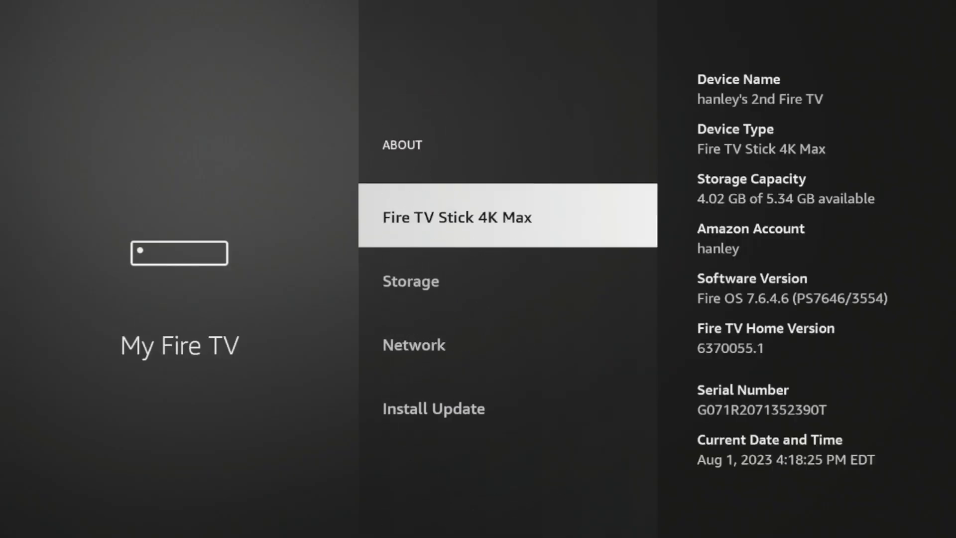
left_click(455, 216)
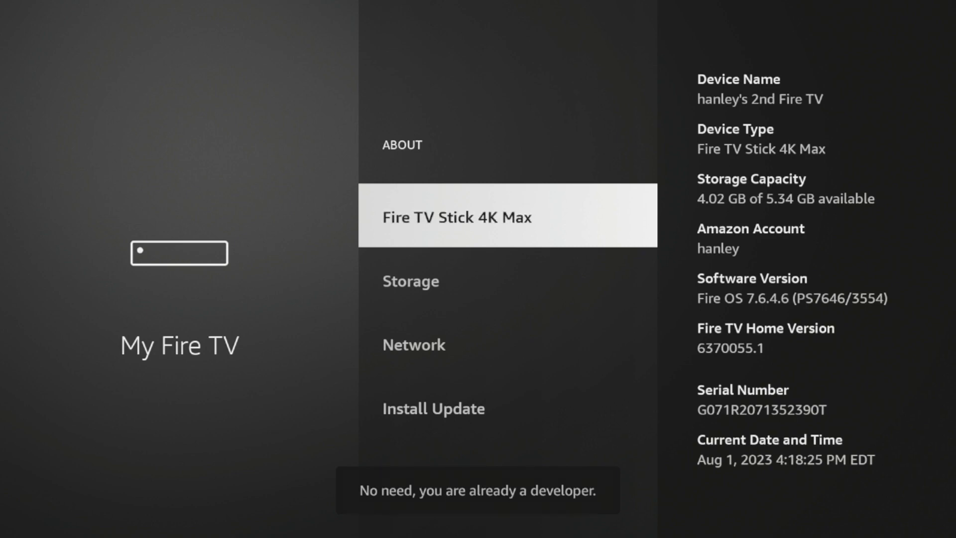
key("Back")
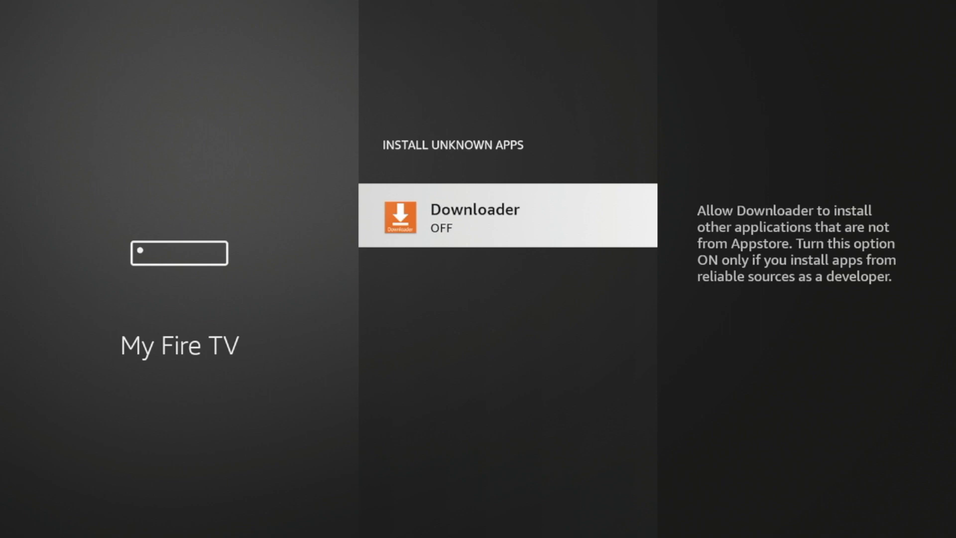
left_click(507, 215)
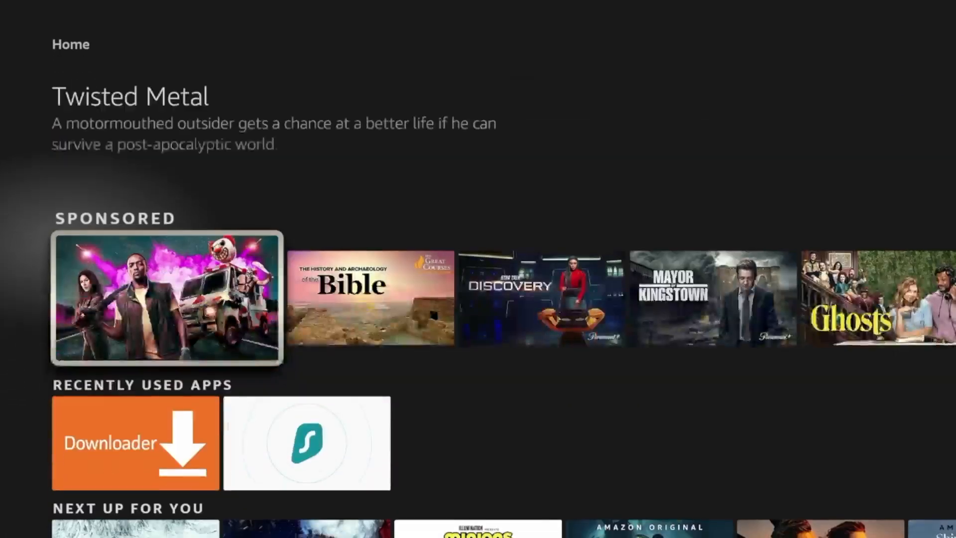
Launch Downloader from Recently Used Apps, allow file access, and dismiss the Quick Start Guide.
left_click(135, 443)
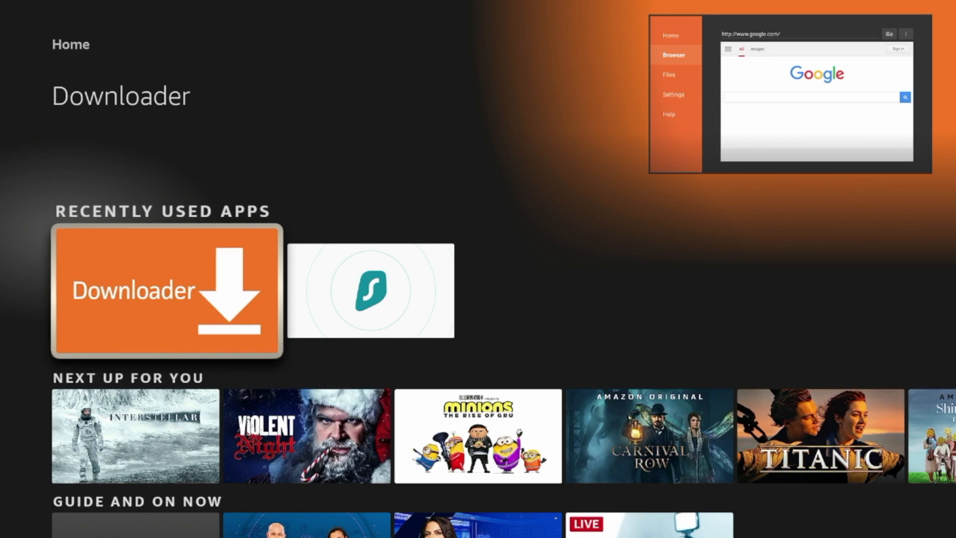
left_click(166, 290)
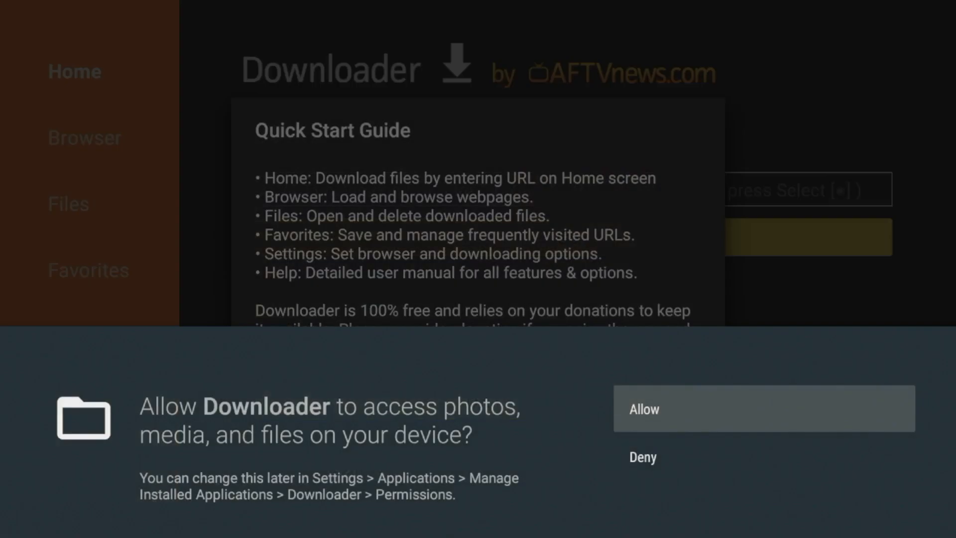
left_click(763, 408)
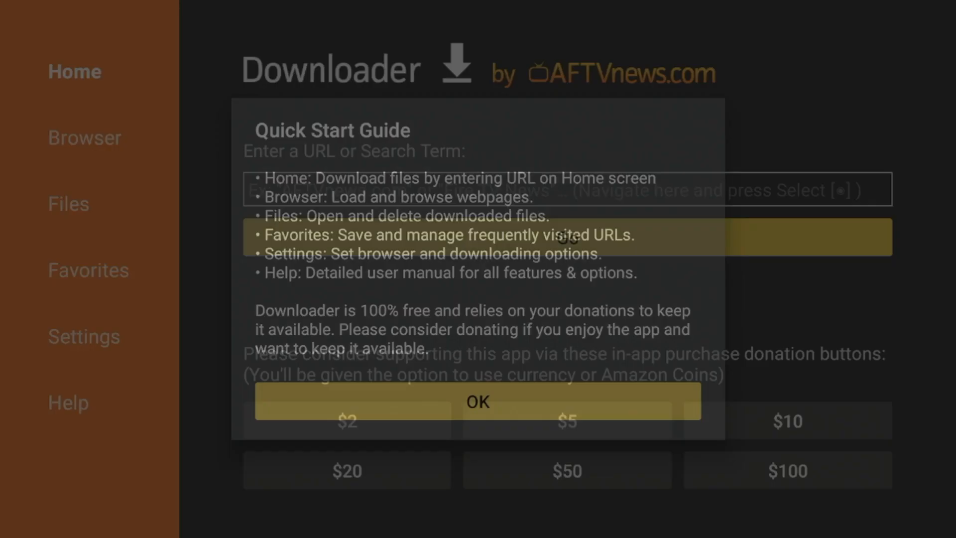
left_click(477, 401)
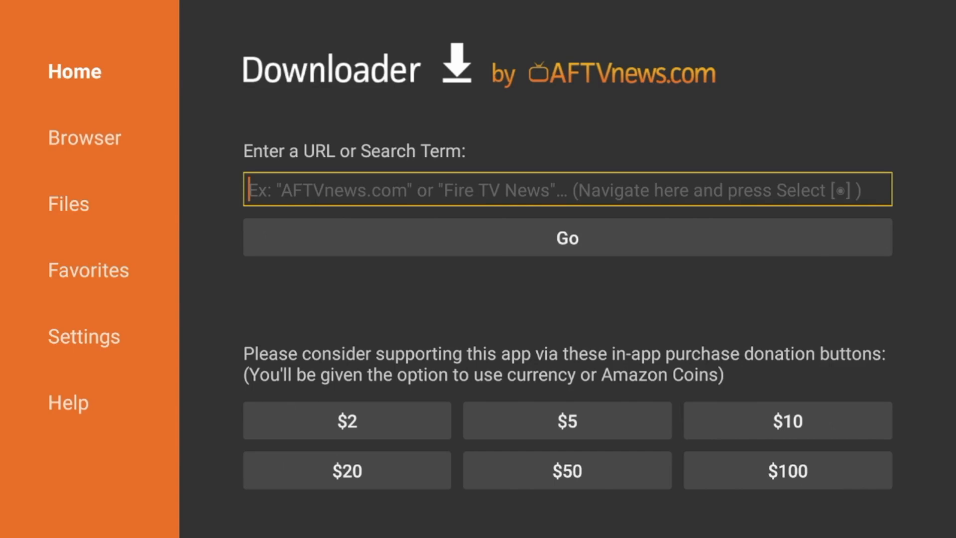
Enter code 298344 in Downloader's URL field to load linktr.ee/iptvwire.
left_click(567, 189)
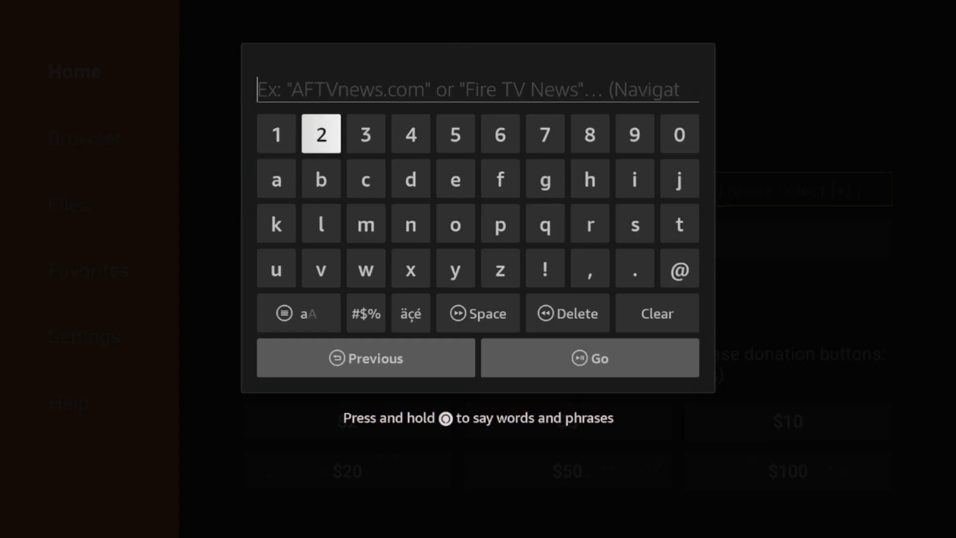
left_click(589, 134)
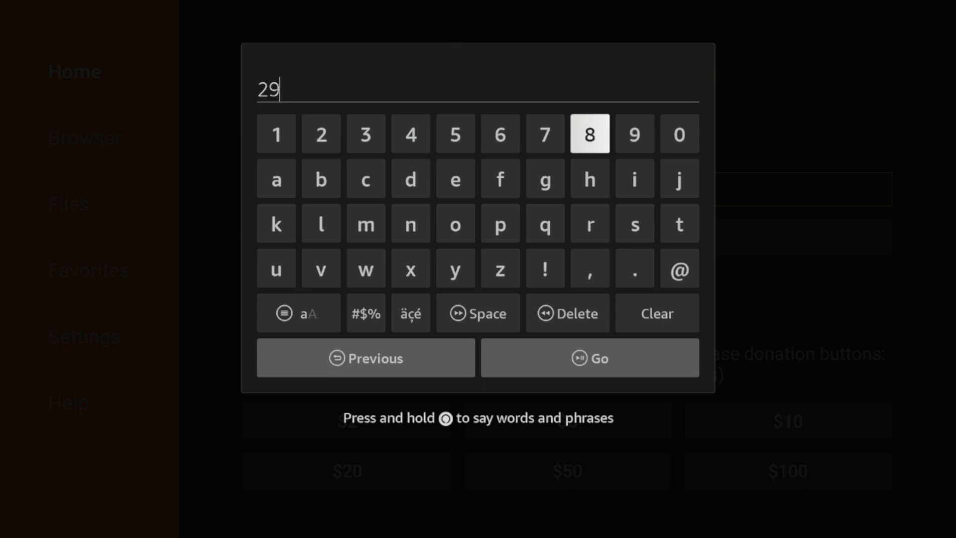
left_click(410, 133)
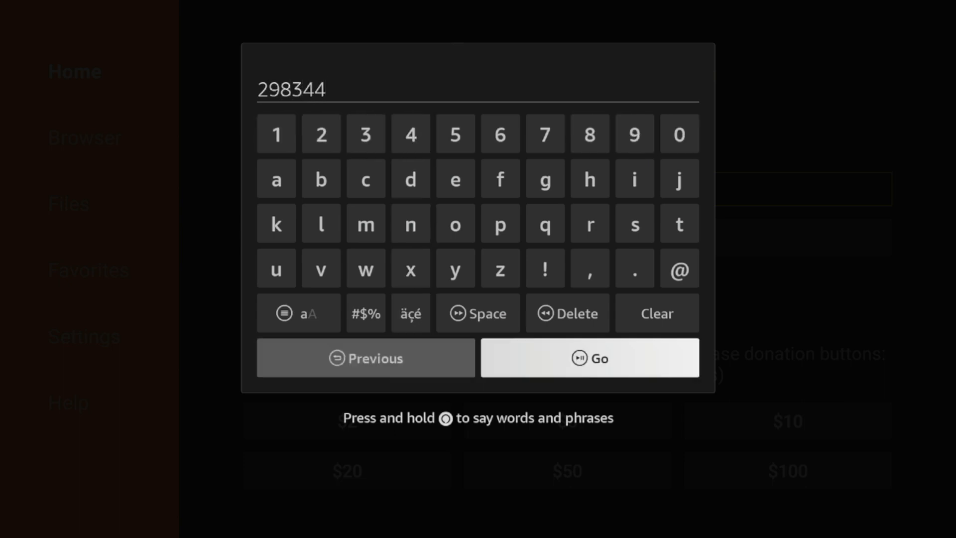
left_click(589, 358)
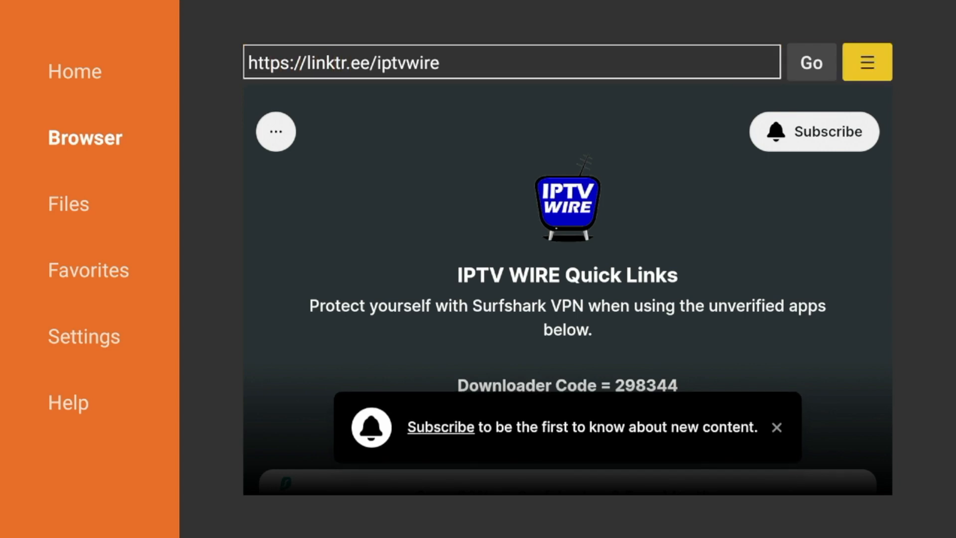
Add the IPTV WIRE Quick Links page to Downloader favorites.
left_click(866, 61)
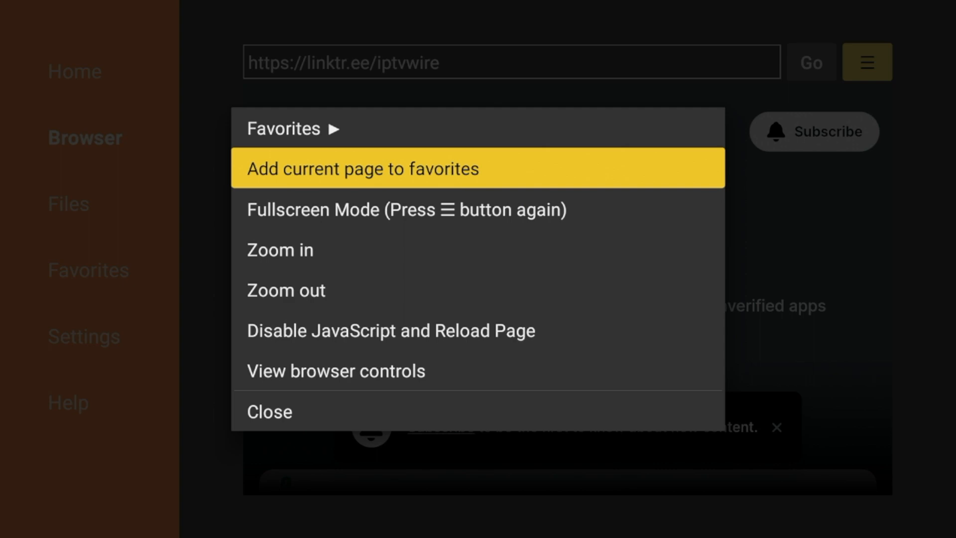
left_click(361, 168)
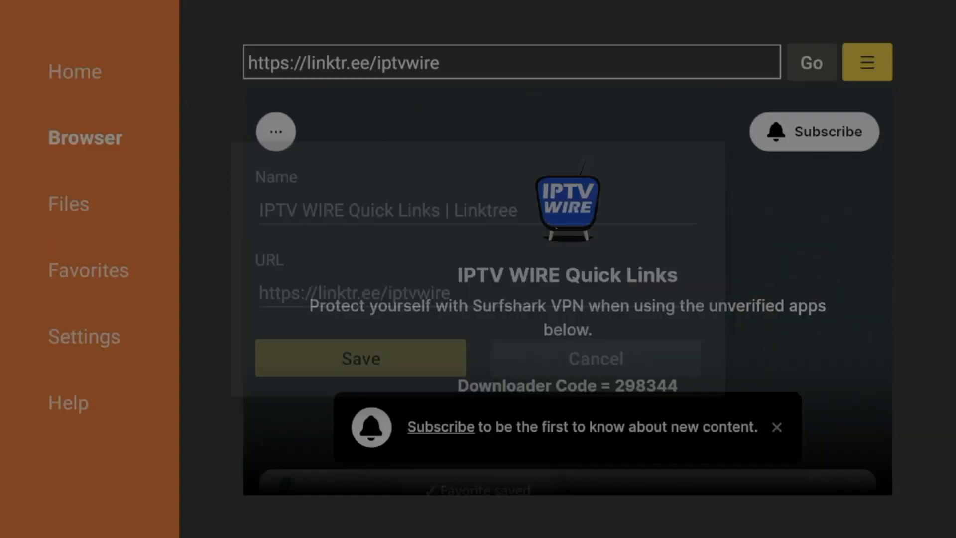
left_click(360, 358)
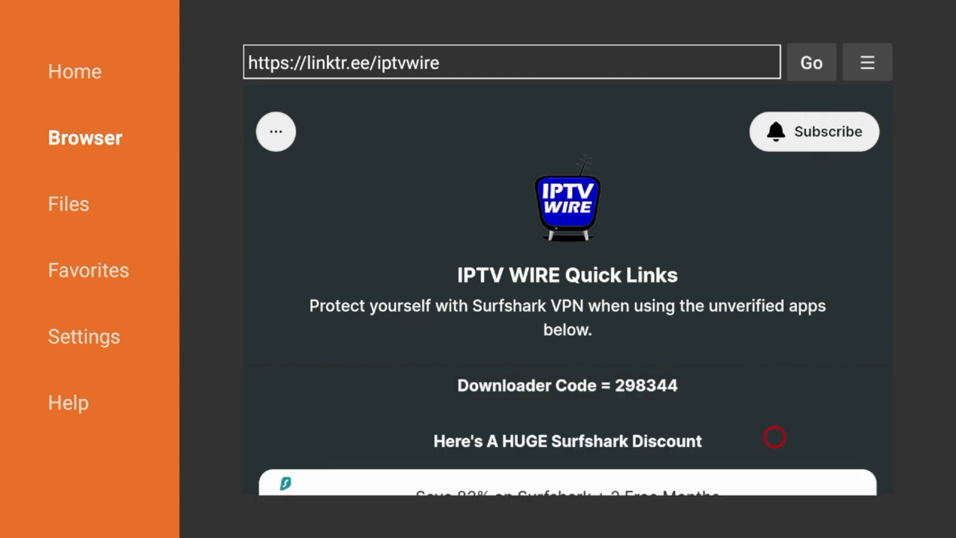
Scroll the IPTV WIRE link list to the GSE Smart IPTV download entry.
scroll("down", 3)
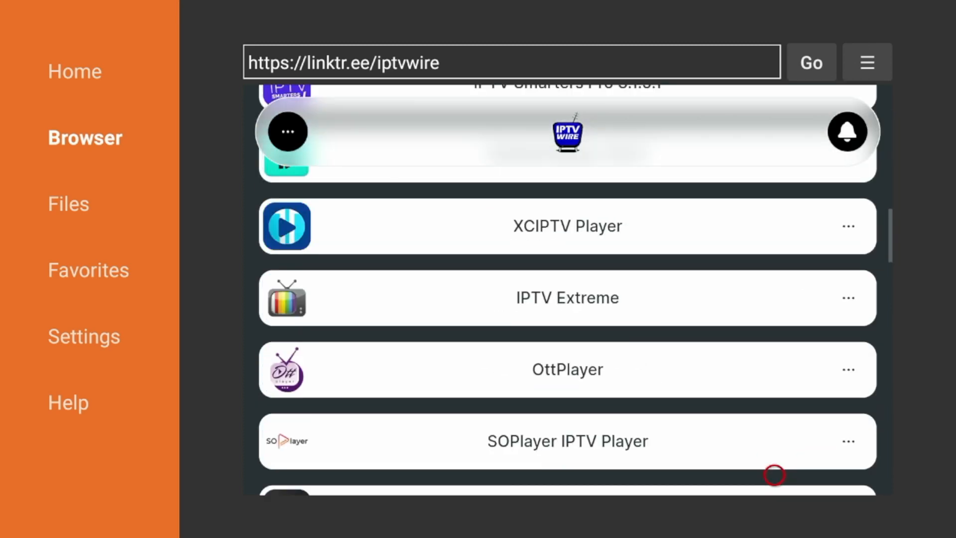
scroll("down", 3)
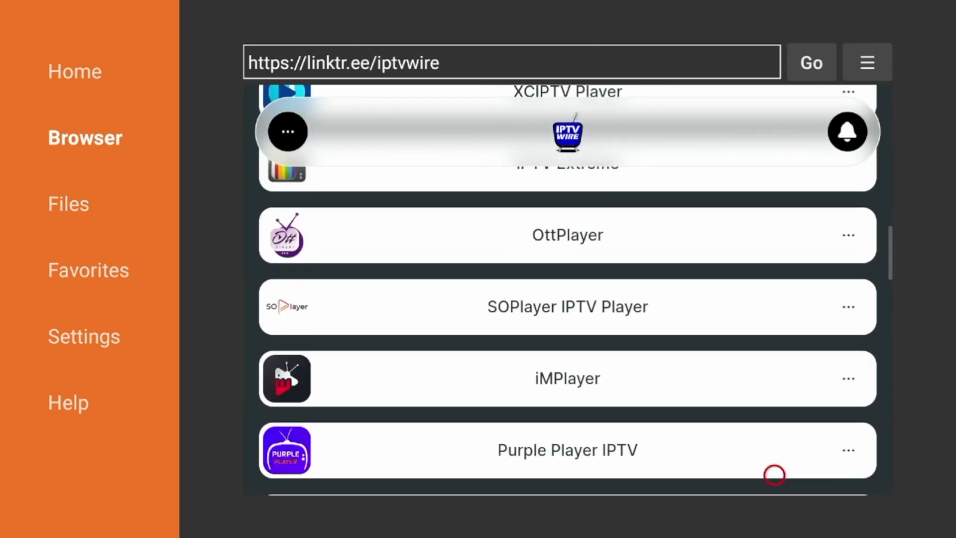
scroll("down", 3)
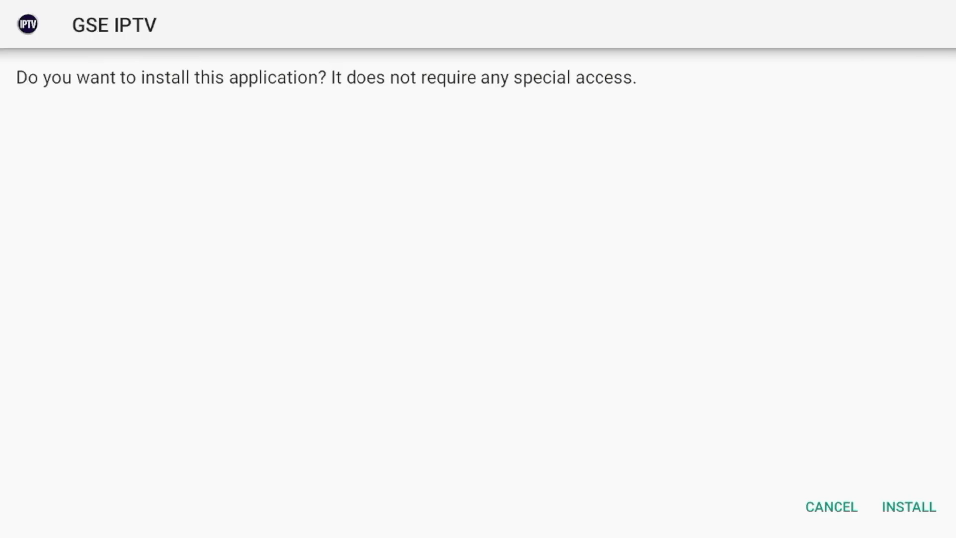
Install GSE IPTV and delete its downloaded APK file.
left_click(908, 507)
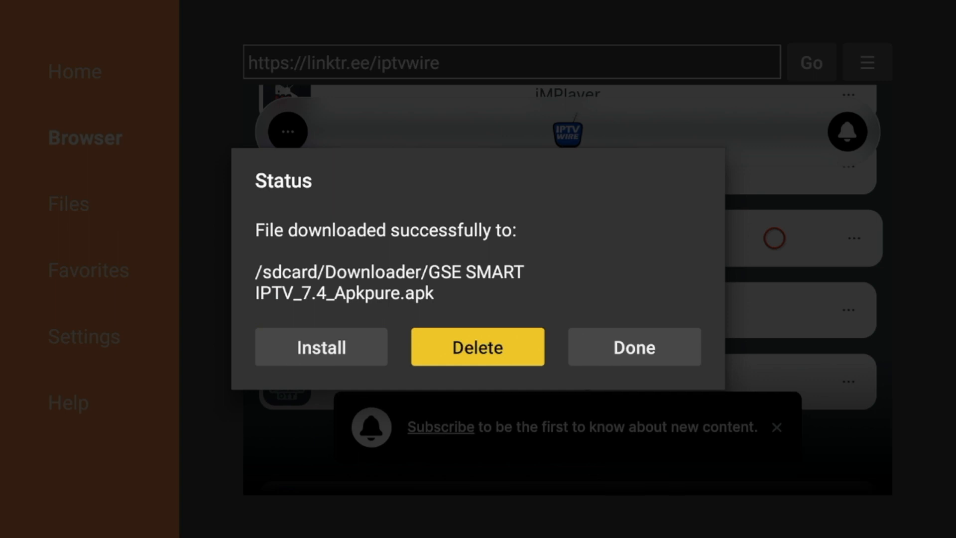
left_click(477, 347)
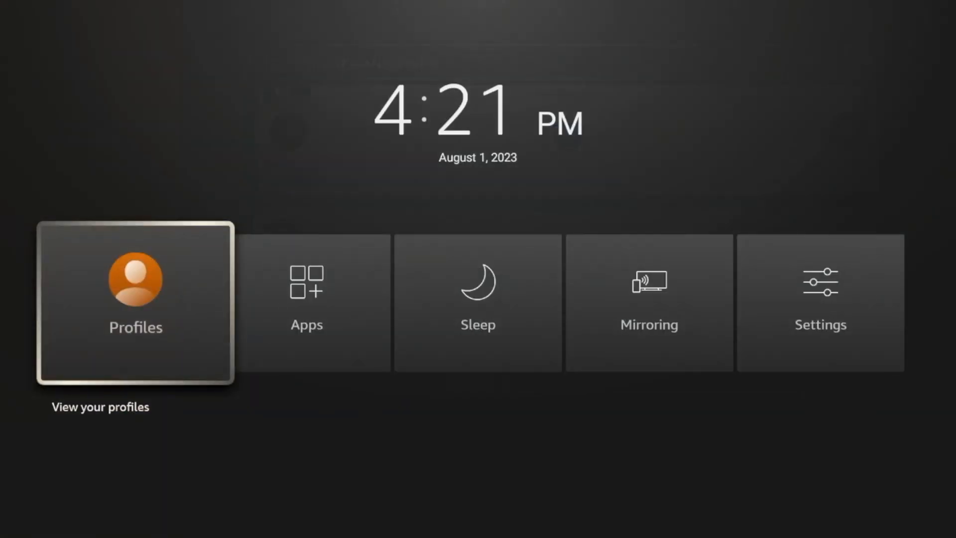
Move the GSE IPTV app to the front of the apps library.
key("Right")
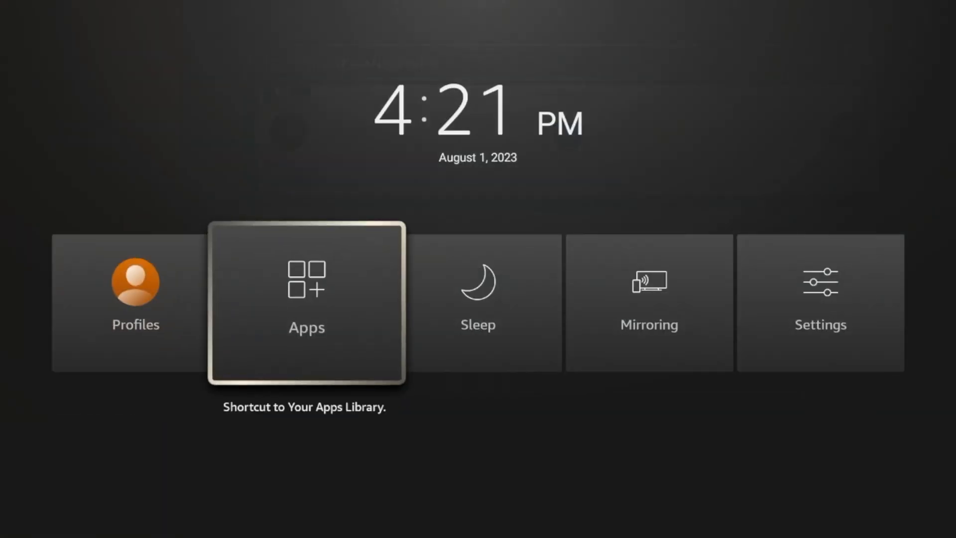
left_click(305, 301)
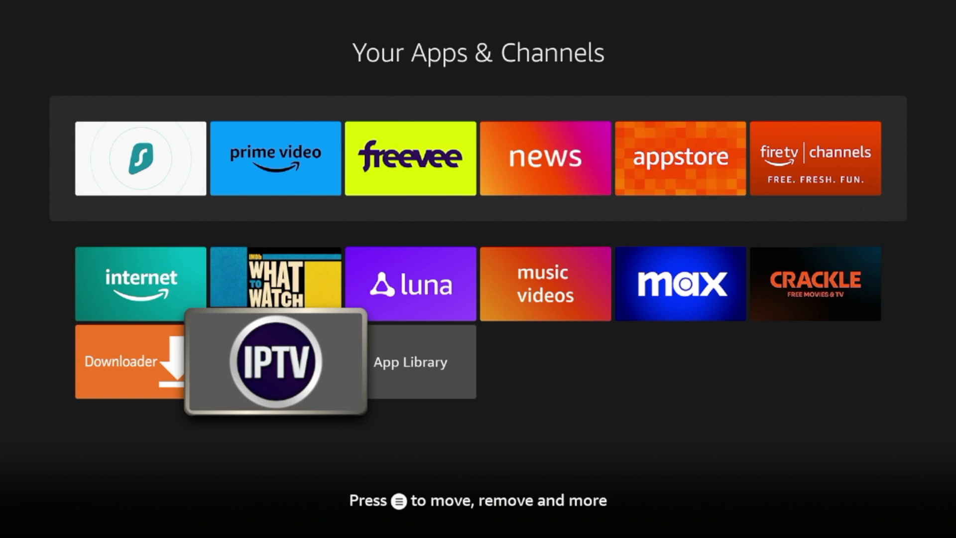
key("menu")
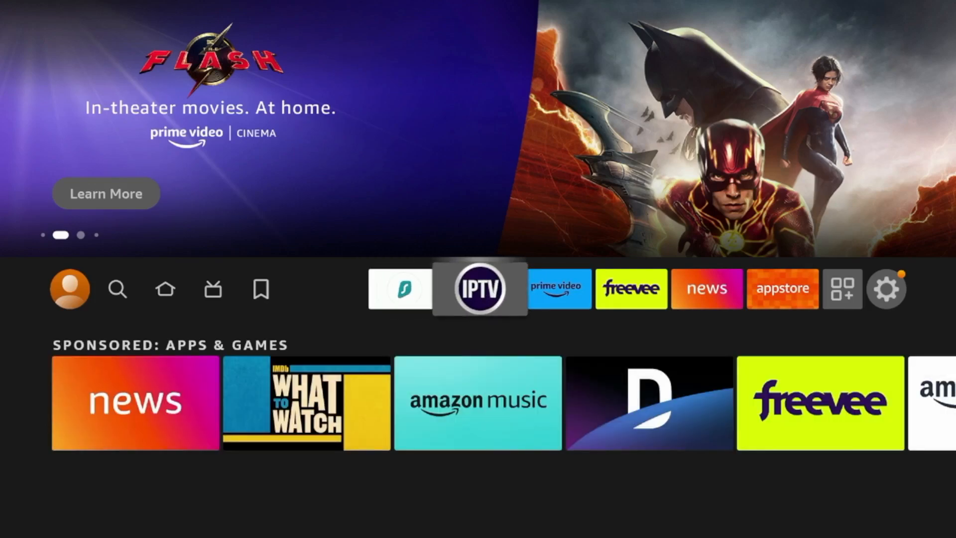
Launch GSE Smart IPTV, acknowledge the SD-card notice, agree to the EULA, and browse its menu.
left_click(480, 288)
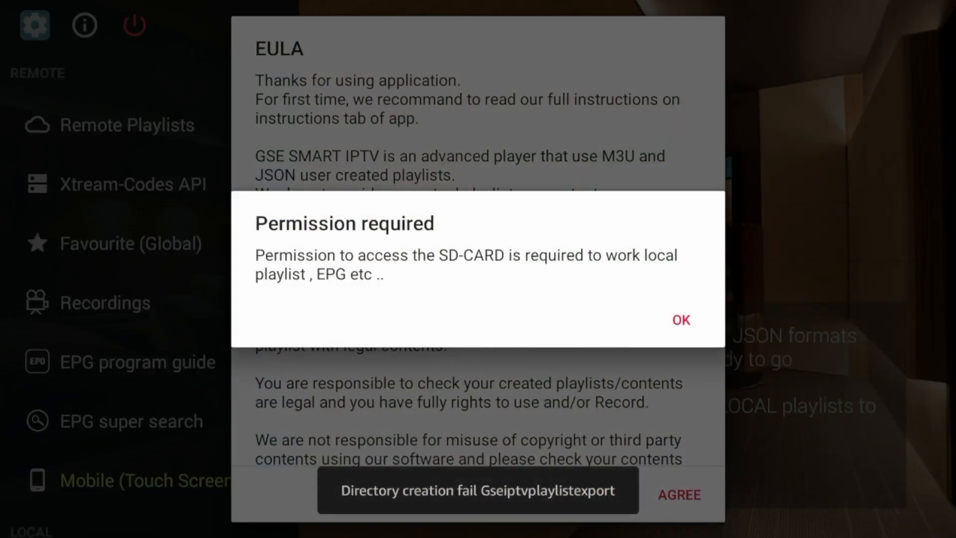
left_click(680, 319)
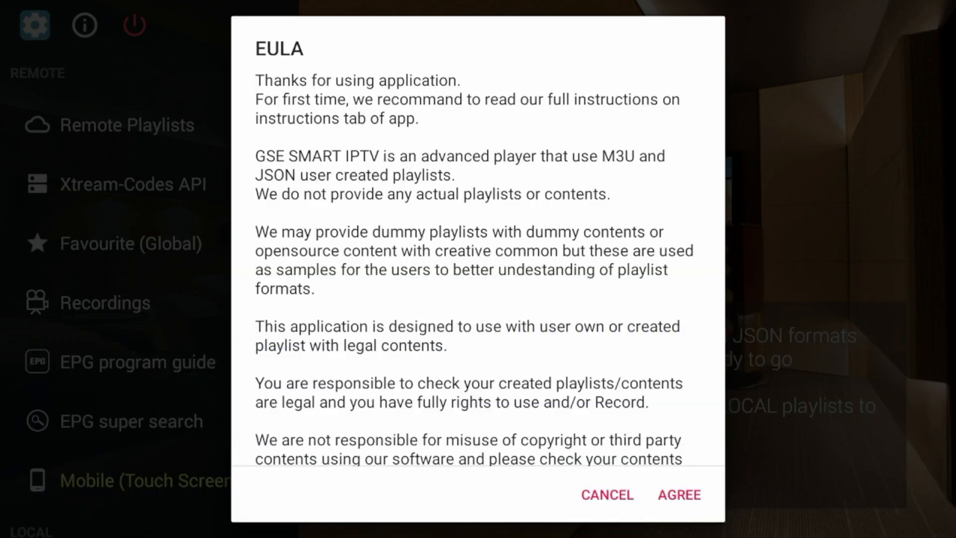
left_click(678, 494)
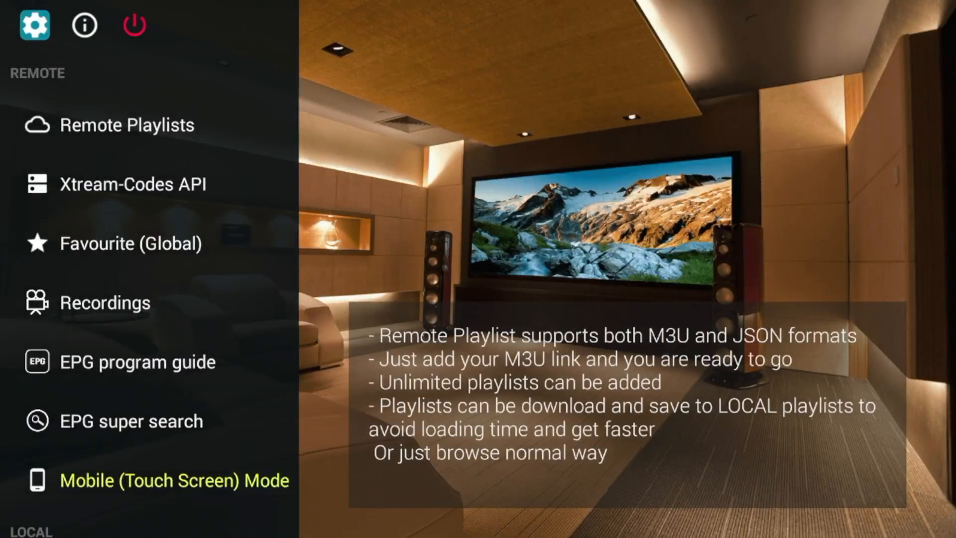
left_click(106, 302)
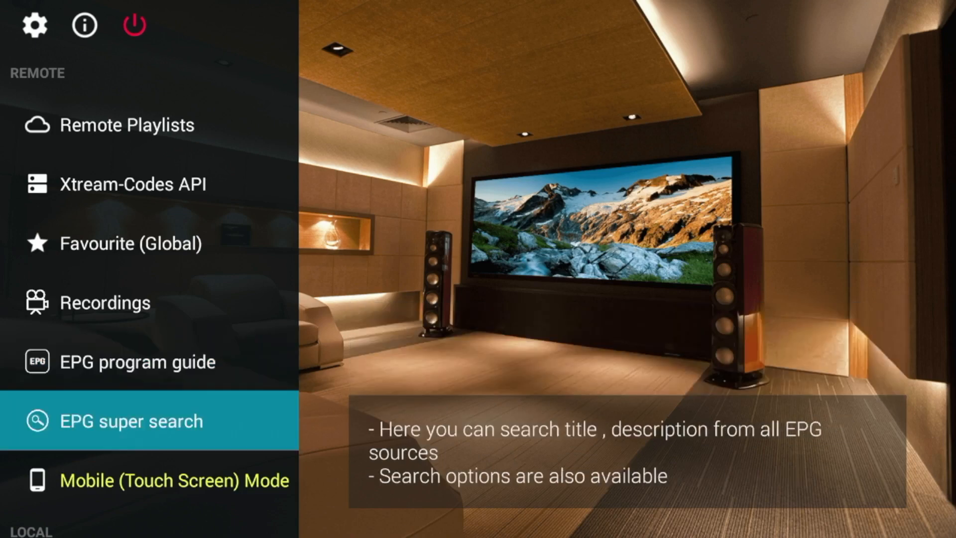
scroll("down", 3)
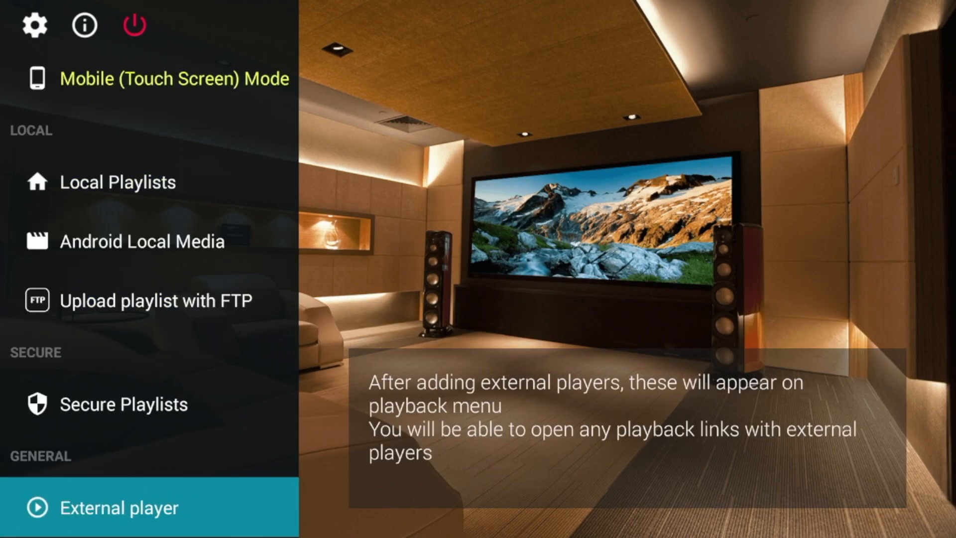
scroll("down", 3)
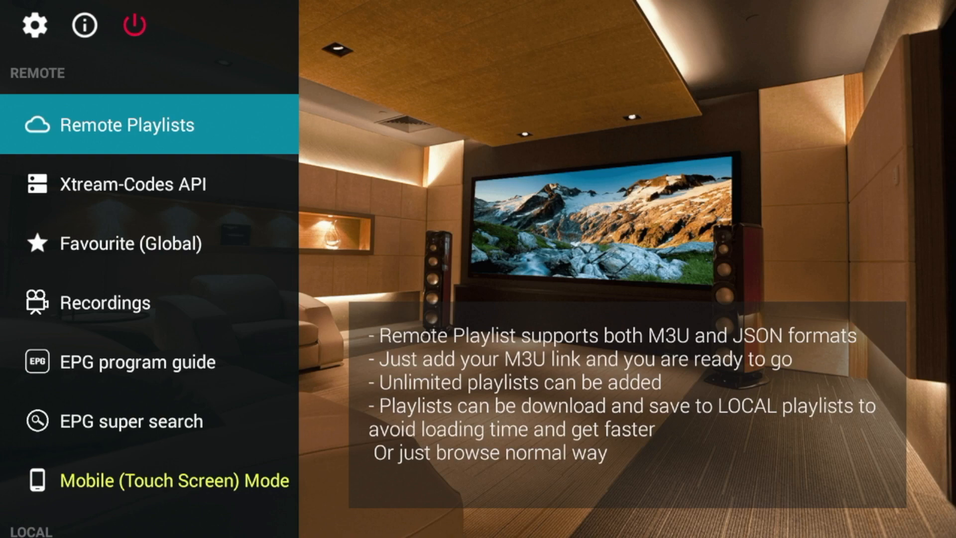
left_click(171, 480)
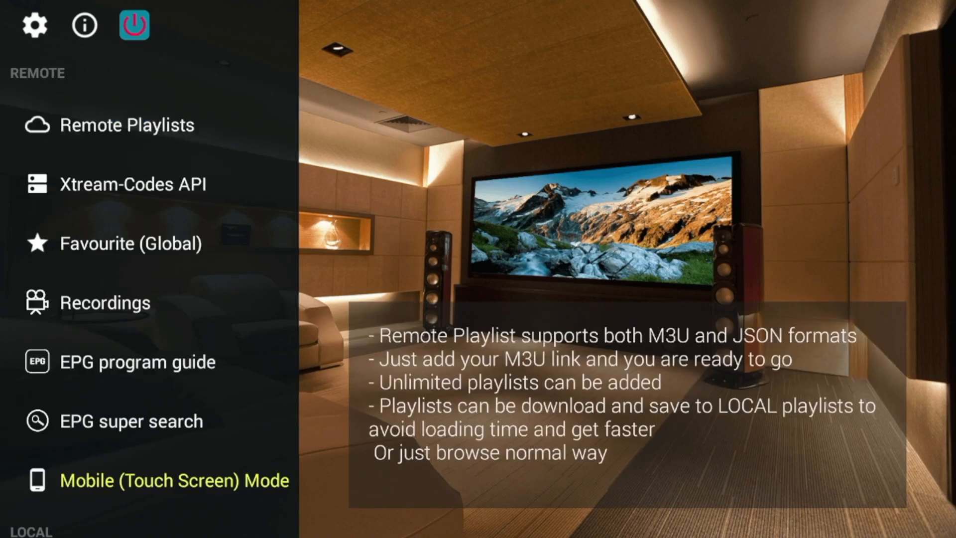
left_click(146, 183)
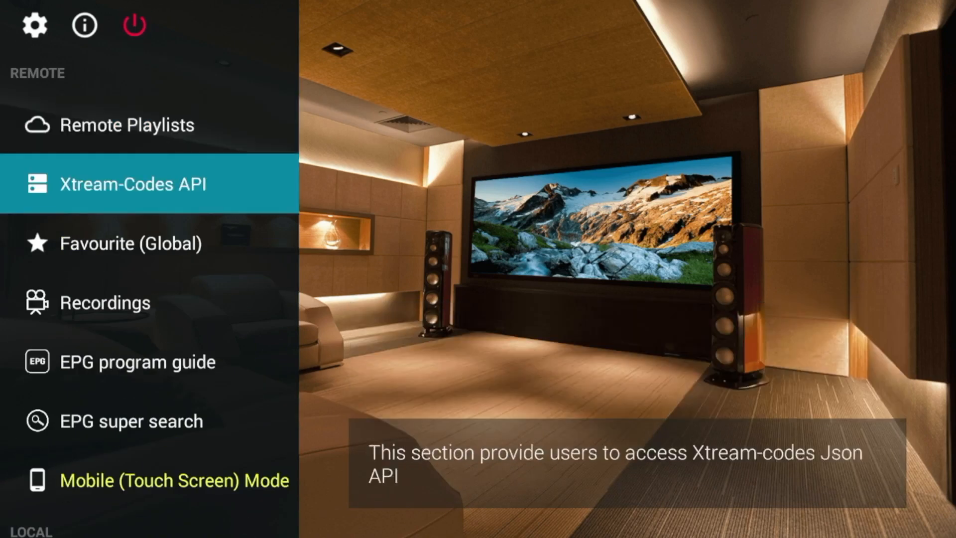
left_click(133, 183)
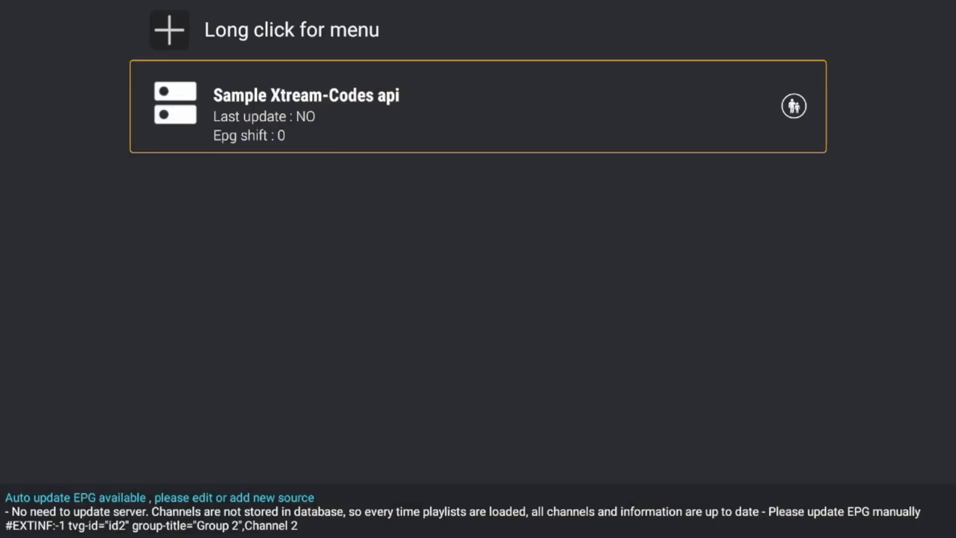
left_click(169, 29)
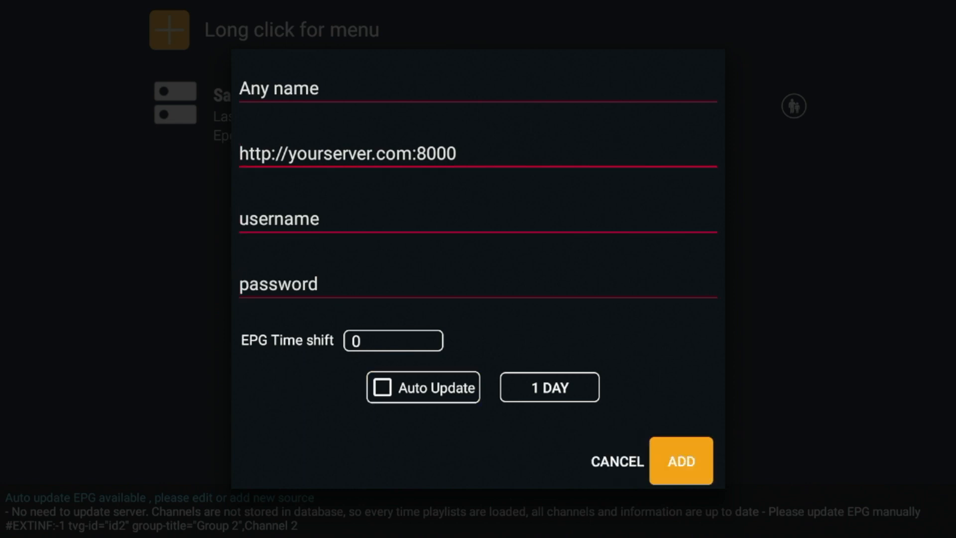
left_click(681, 460)
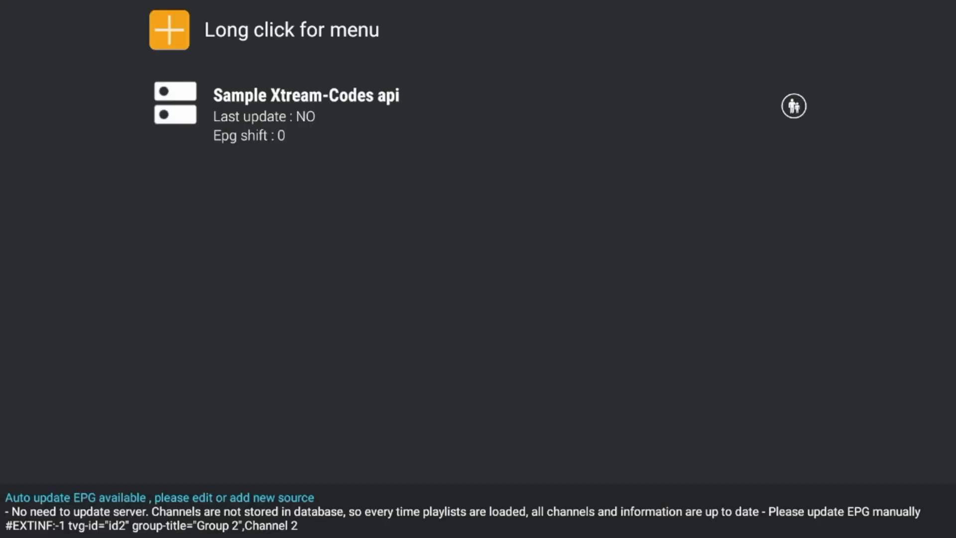
left_click(169, 30)
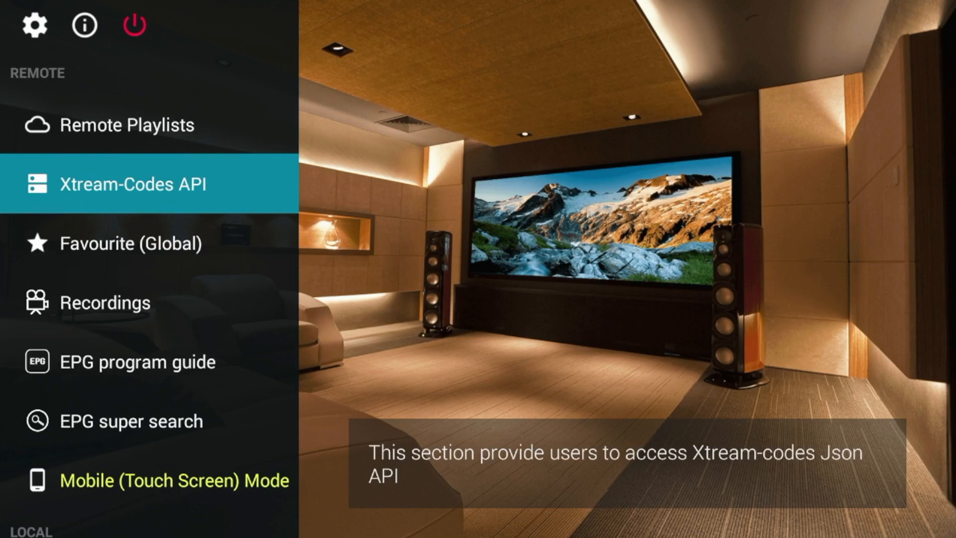
Open Remote Playlists, view the Add M3U URL form, and cancel it.
left_click(149, 125)
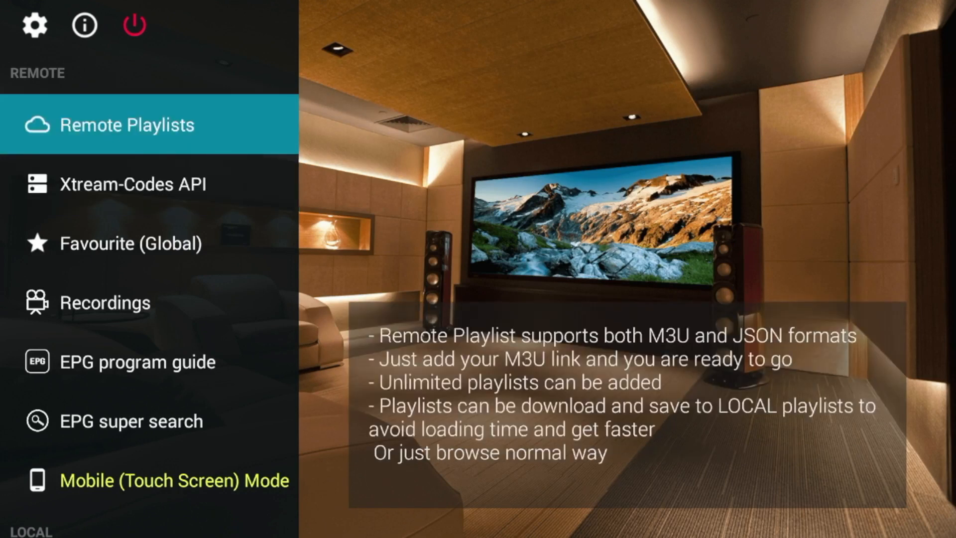
left_click(140, 125)
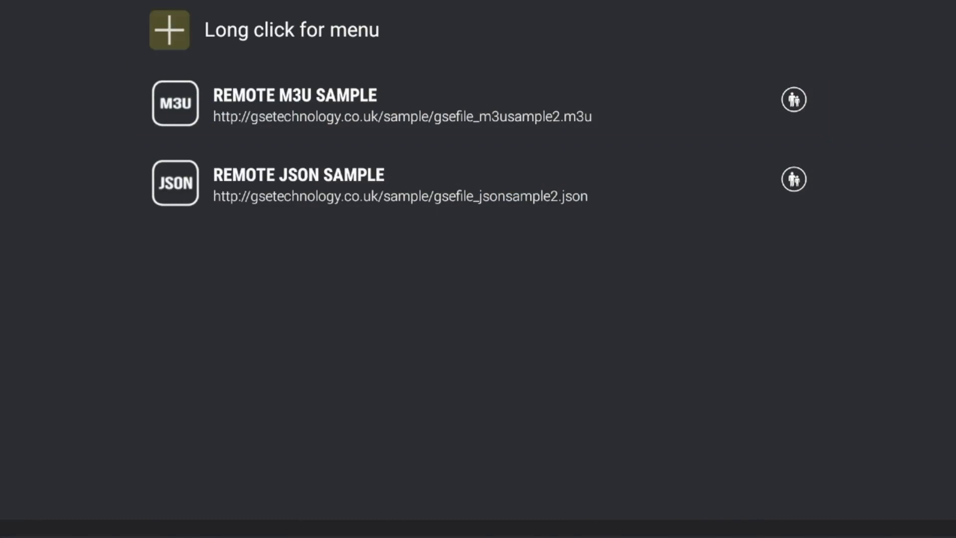
left_click(169, 30)
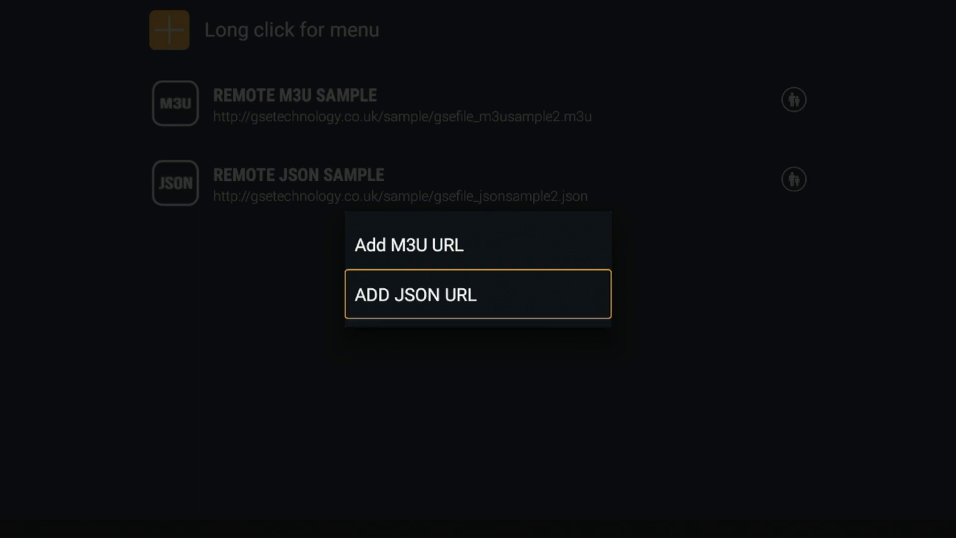
key("Up")
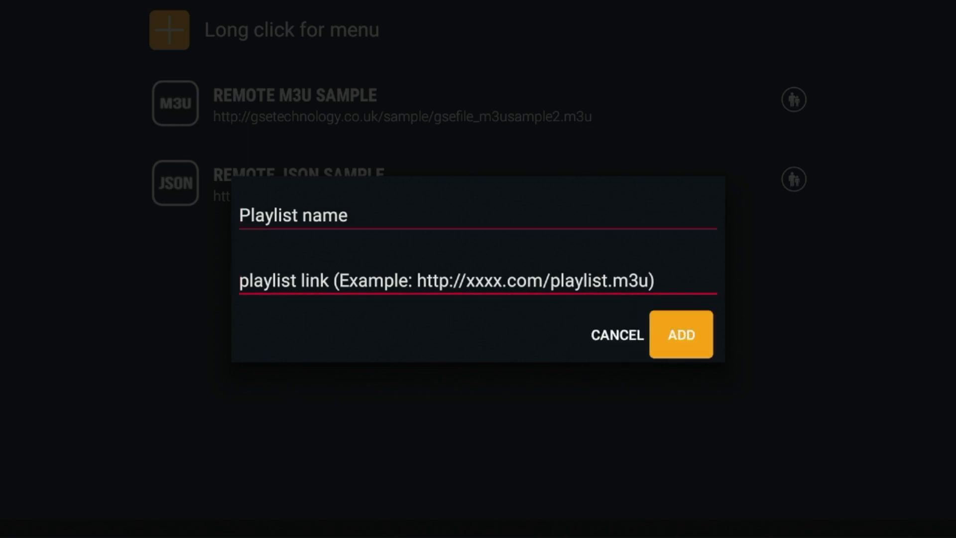
left_click(616, 334)
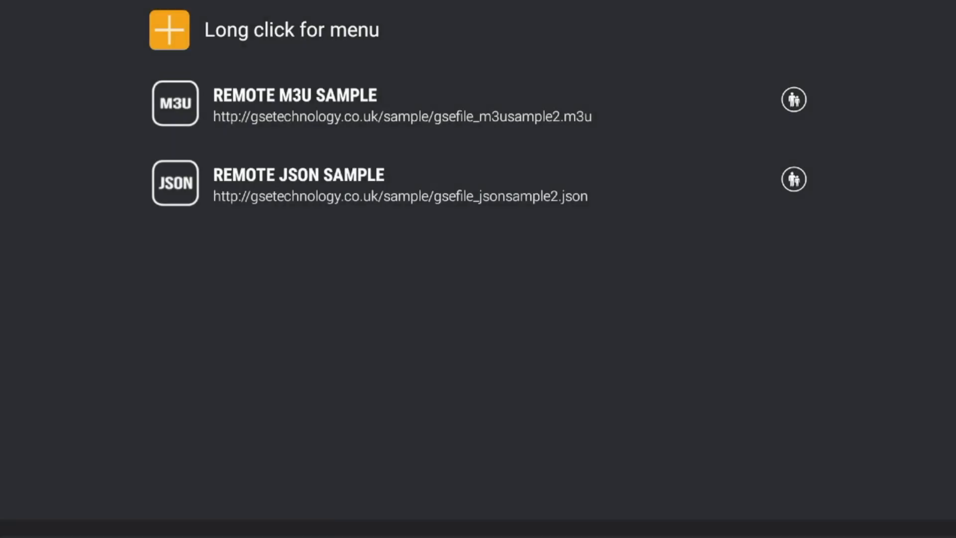
Open the Add M3U URL form a second time and cancel it.
left_click(169, 30)
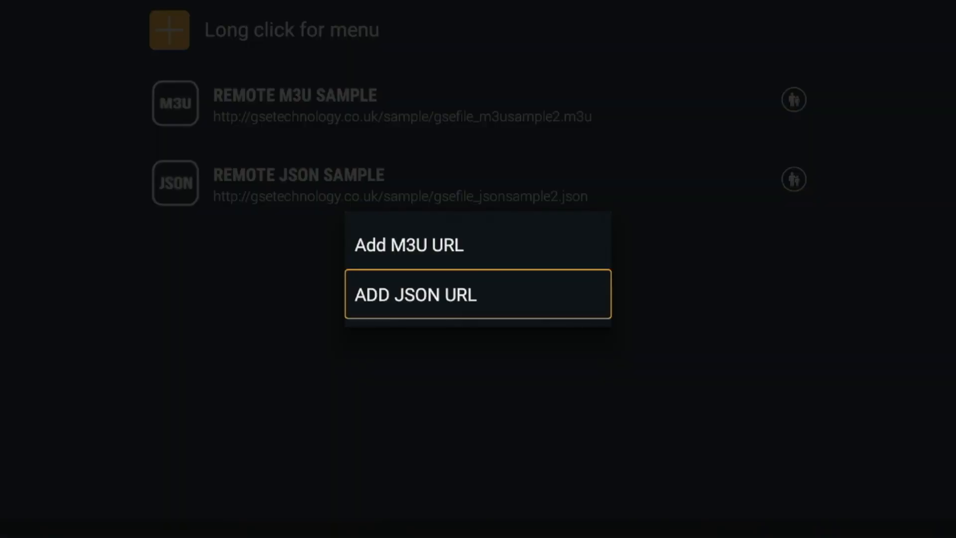
left_click(416, 294)
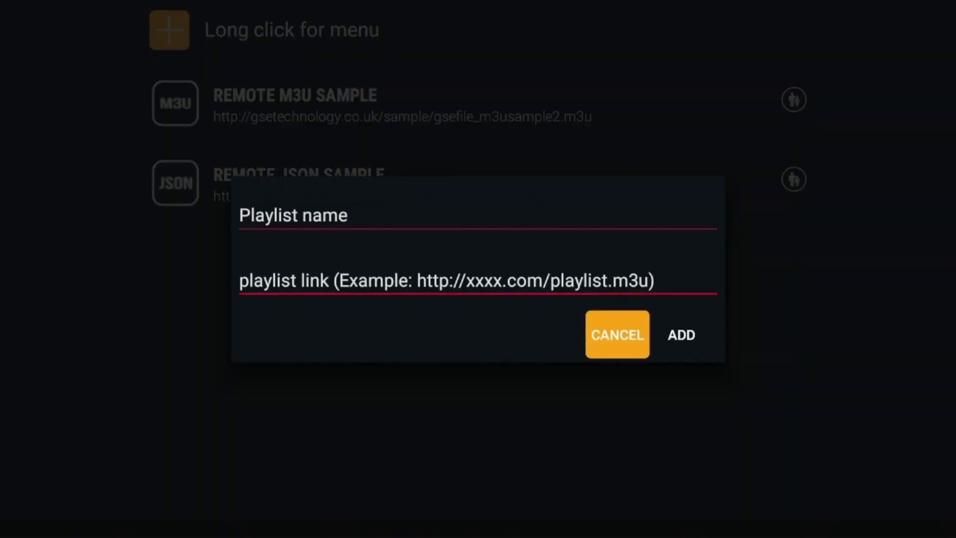
left_click(617, 334)
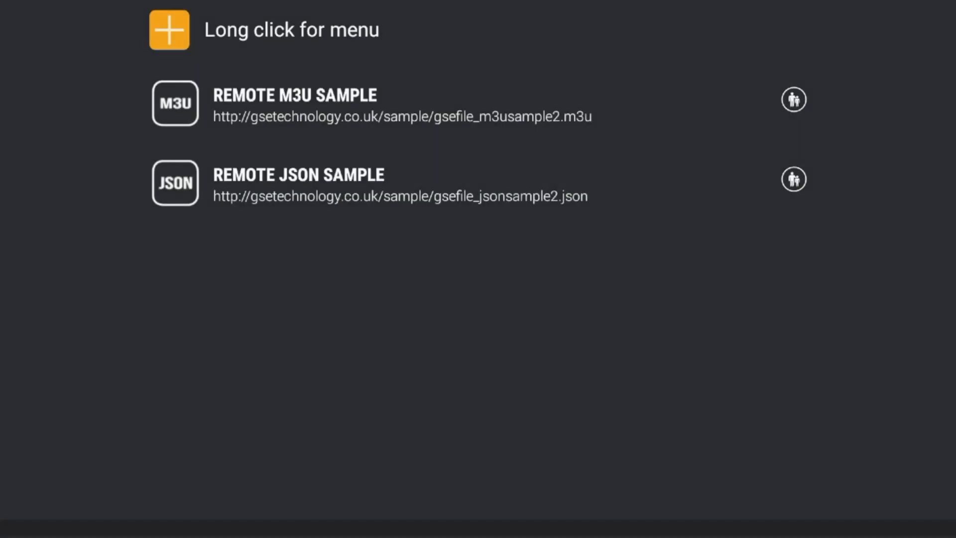